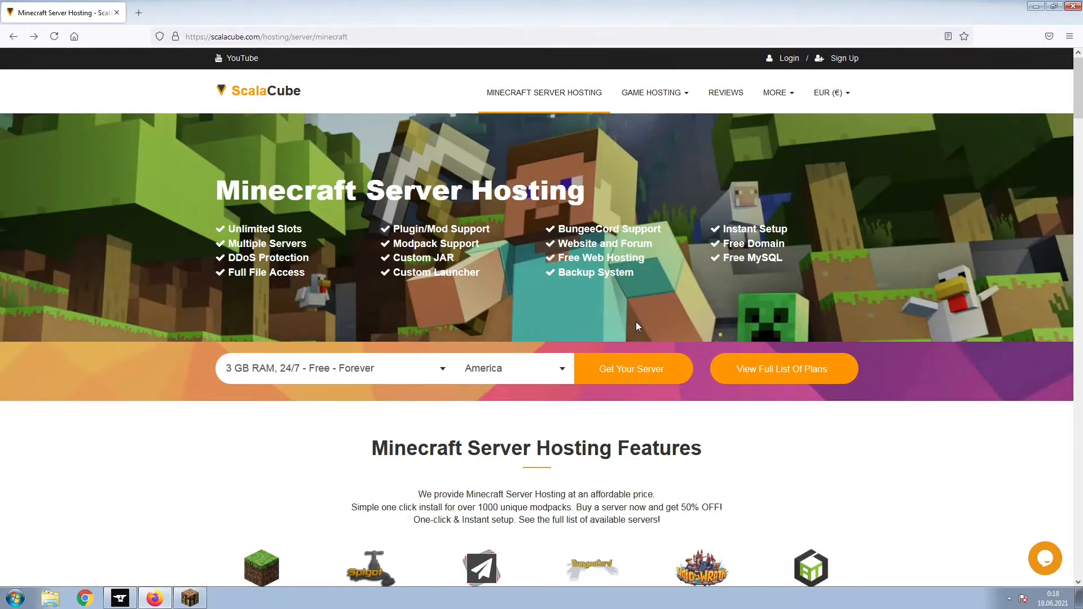
# Begin a new server order and select the Flames of Orespawn modpack as its game server
pyautogui.click(630, 368)
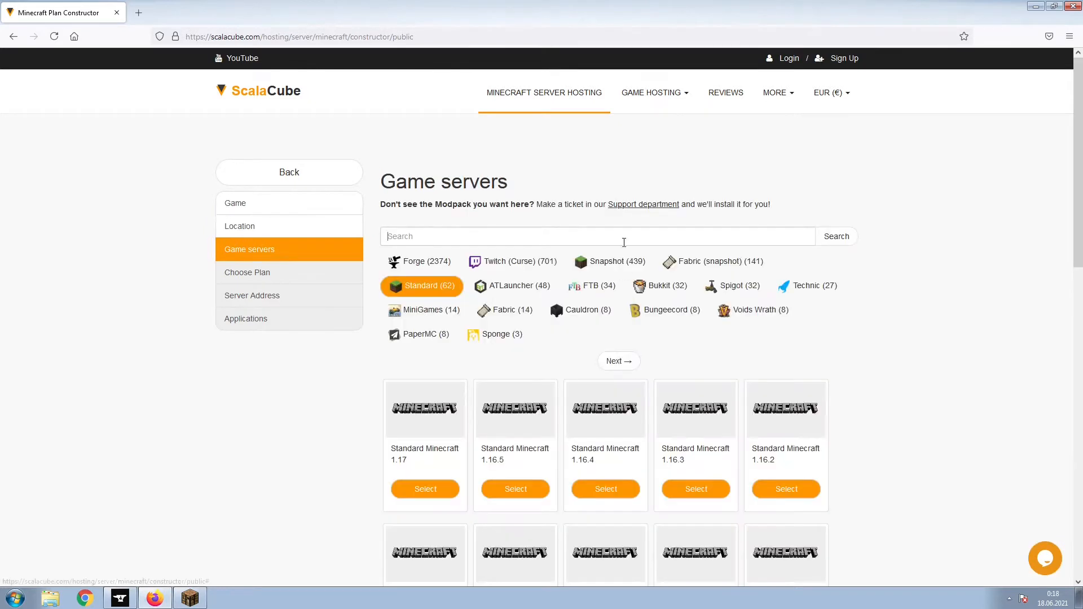
pyautogui.write('Flames of Orespawn')
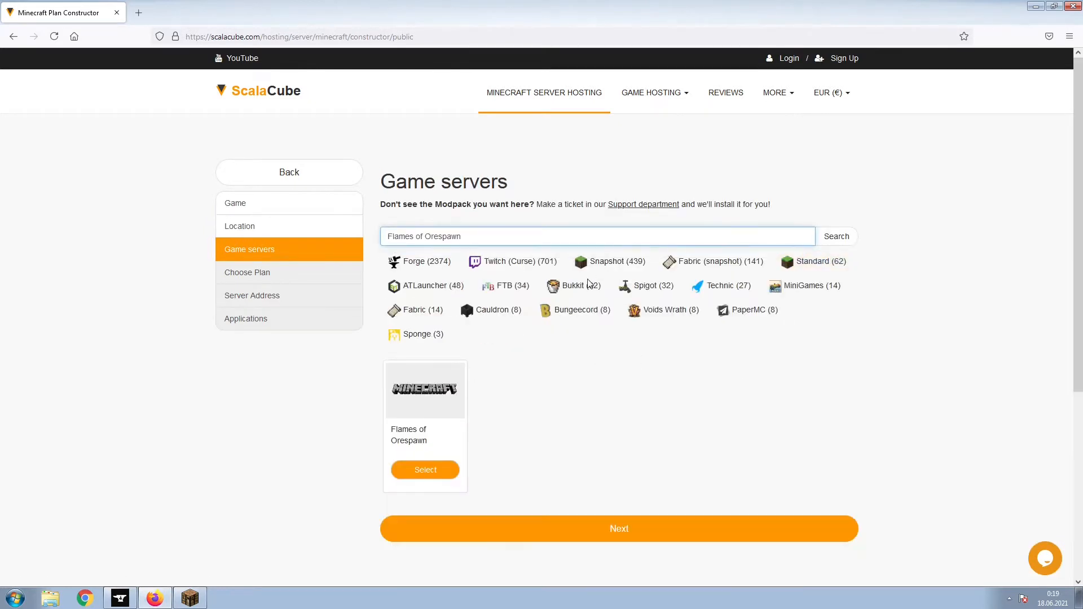
pyautogui.click(426, 469)
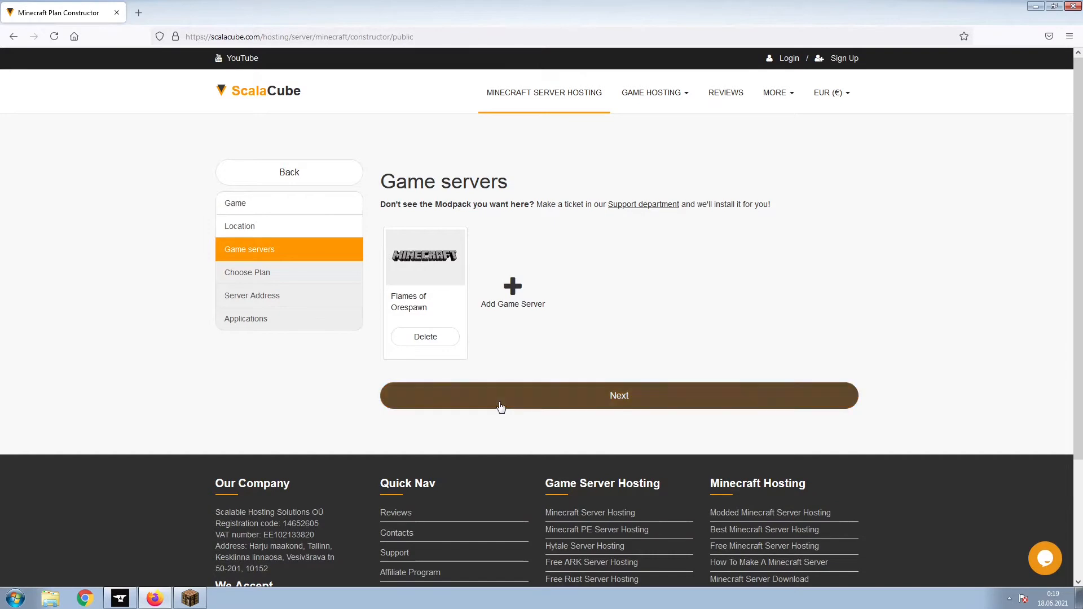
# Keep the free IP-with-port address, leave all add-ons at NO, and submit the order
pyautogui.click(618, 394)
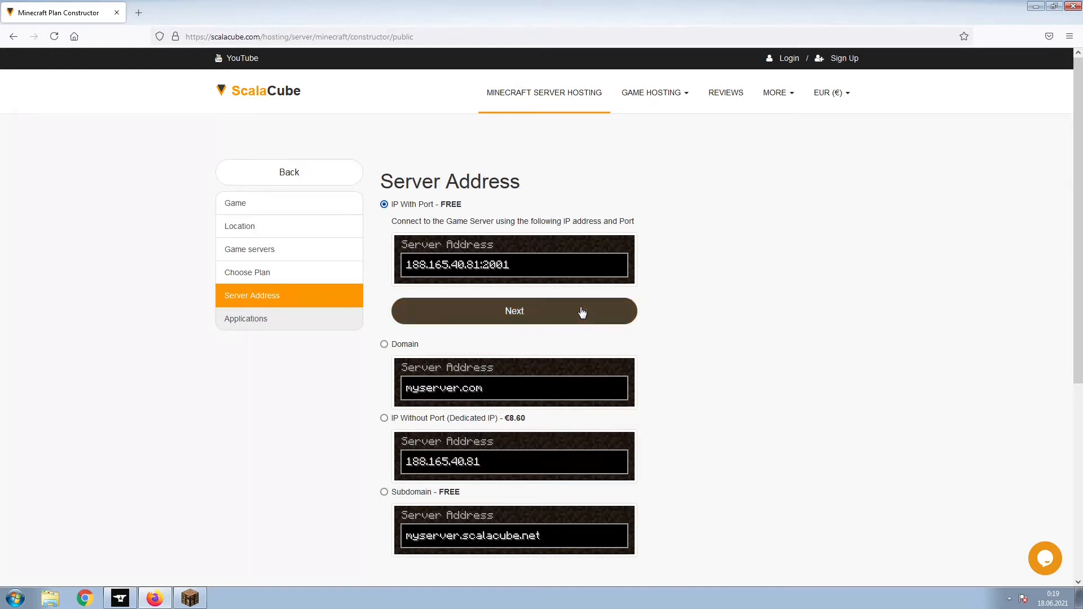
pyautogui.click(515, 311)
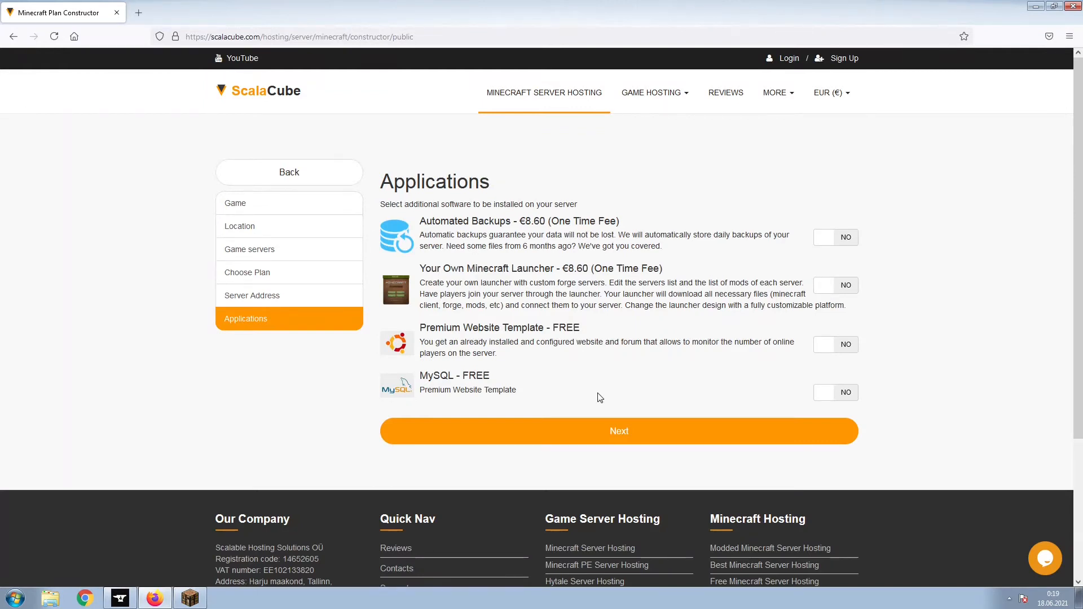
pyautogui.click(618, 431)
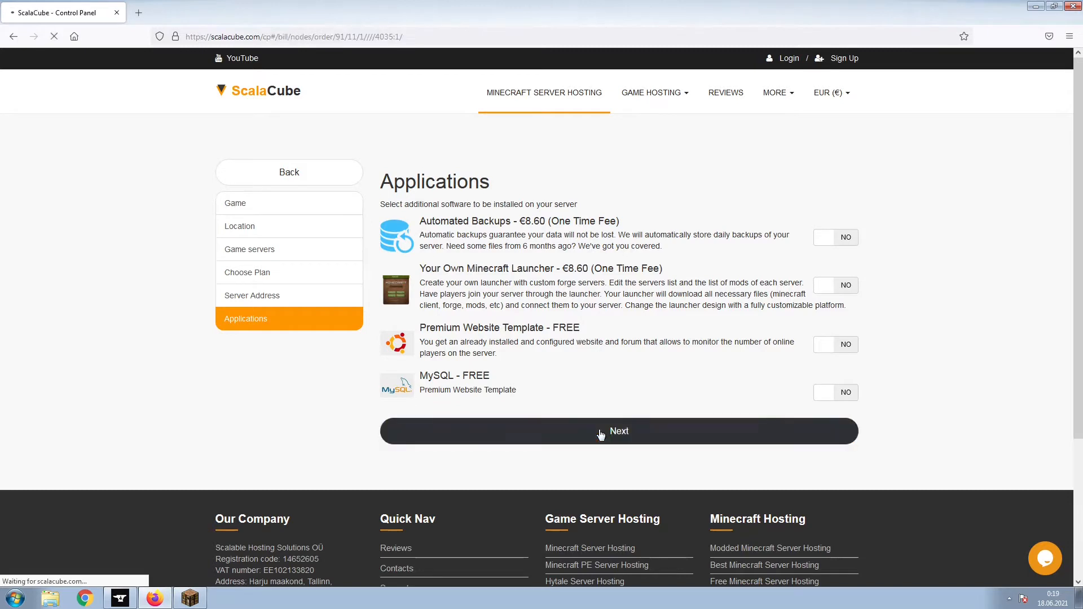
# Pay €8.65 for the Minecraft VPS 3G with MINECRAFTDISCOUNT applied, then view the Servers list
pyautogui.click(619, 431)
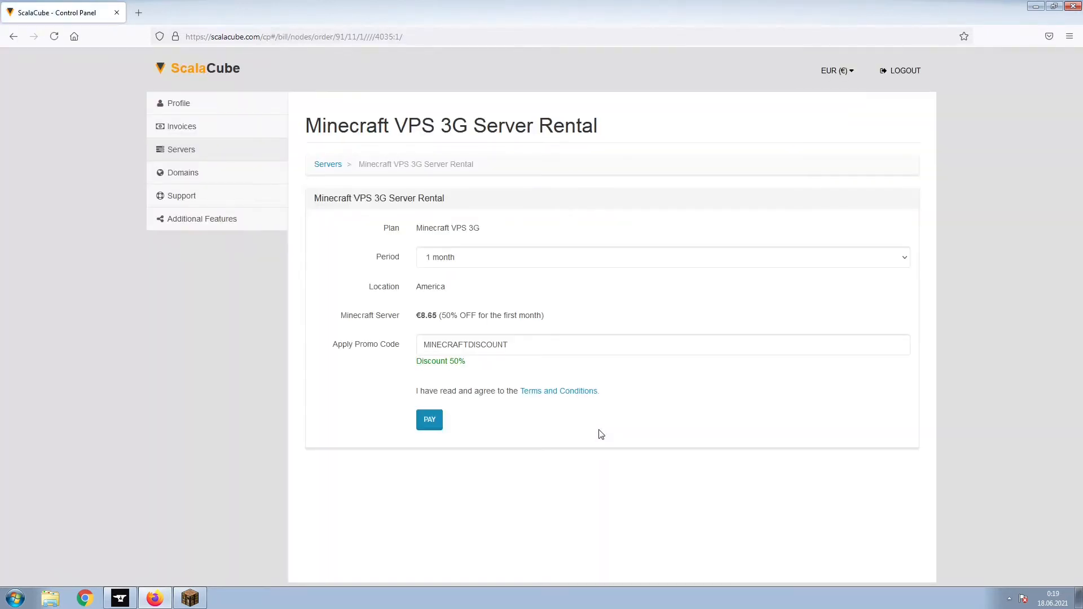
pyautogui.moveTo(429, 420)
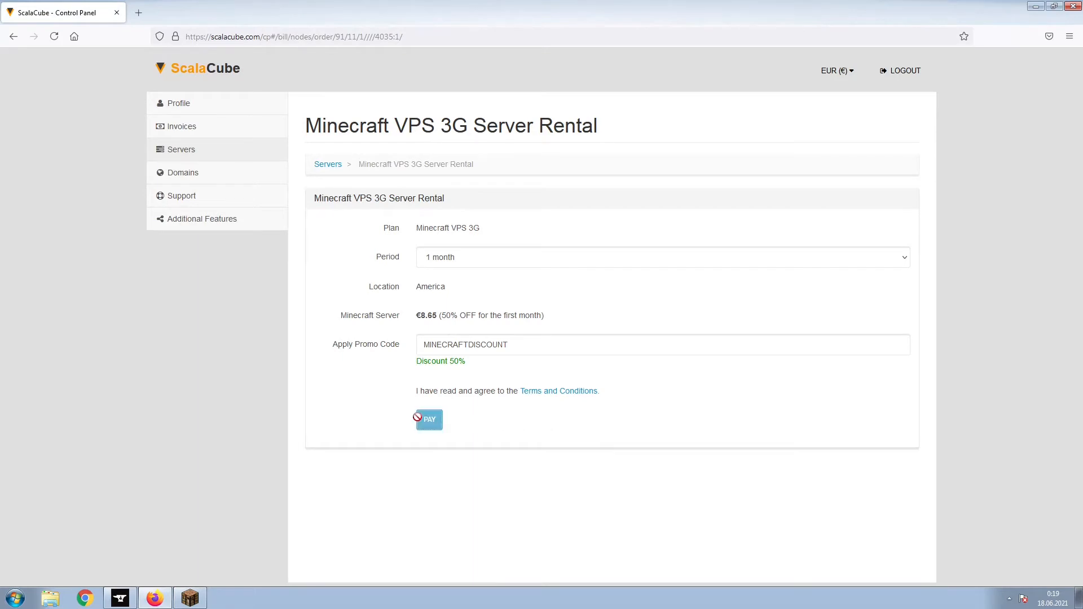
pyautogui.click(429, 419)
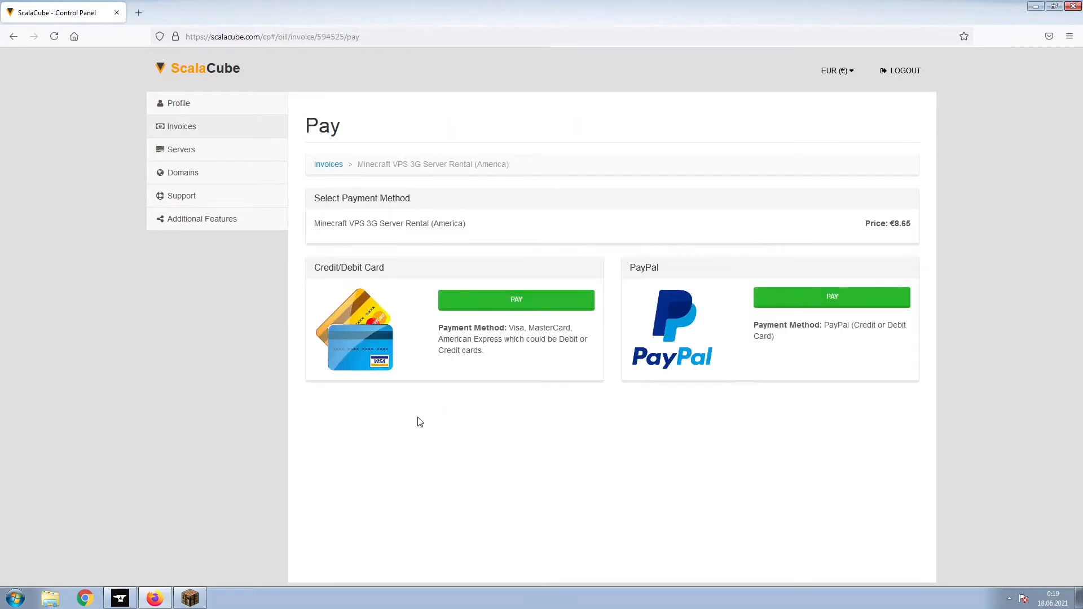
pyautogui.moveTo(310, 152)
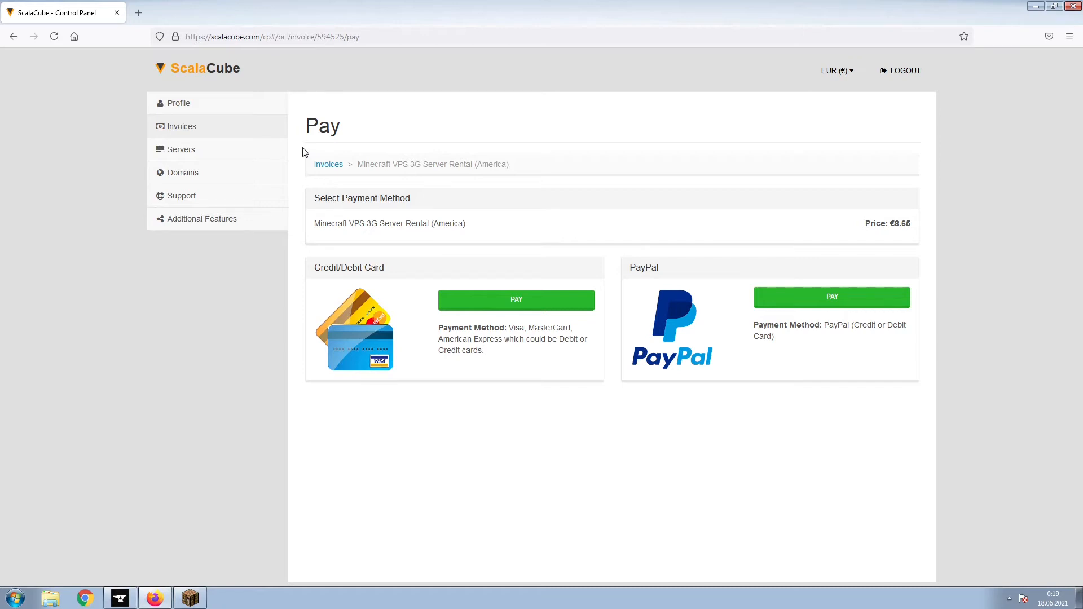
pyautogui.click(180, 149)
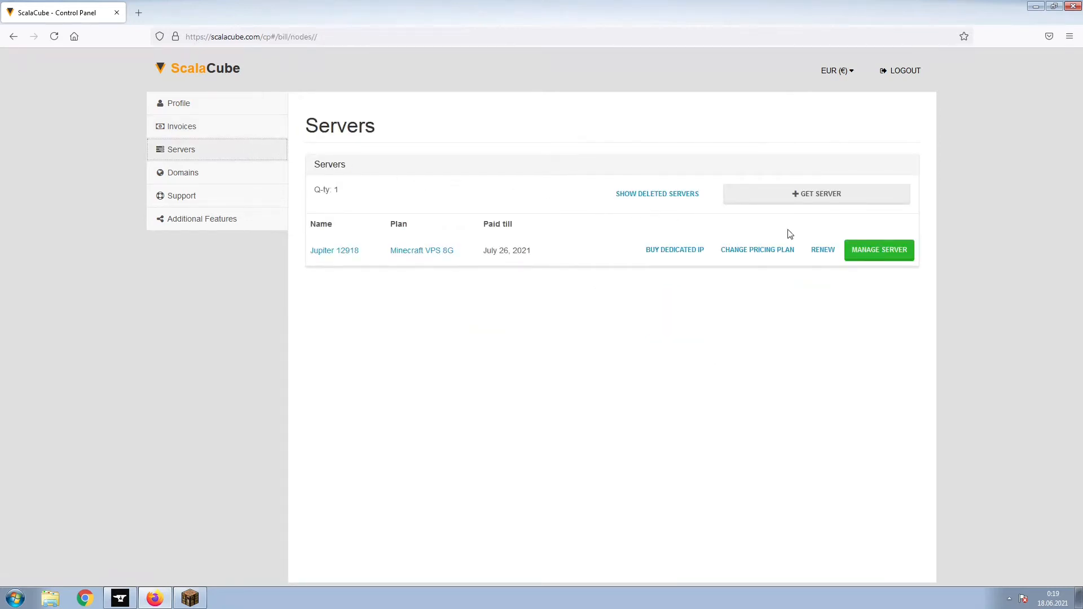
# Manage the new server and view the Flames of Orespawn game server's IP and port details
pyautogui.click(879, 249)
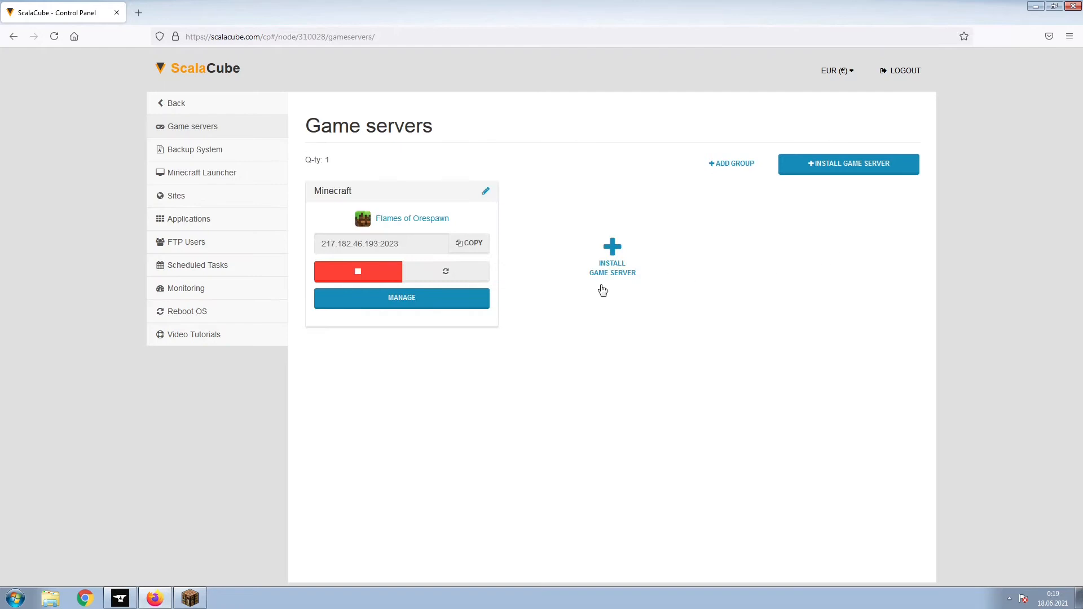
pyautogui.click(402, 296)
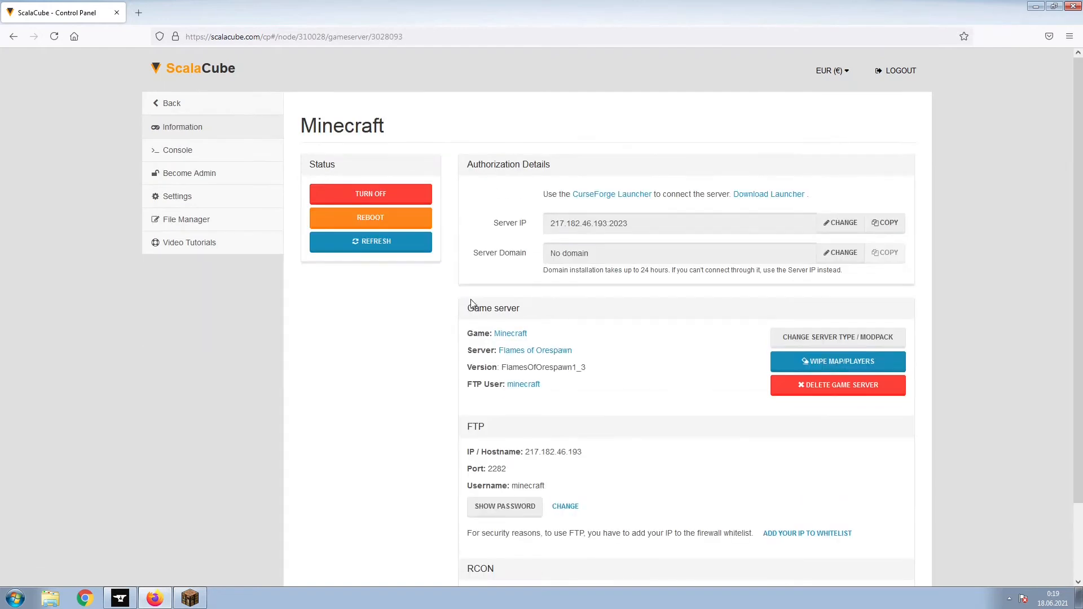
pyautogui.moveTo(918, 228)
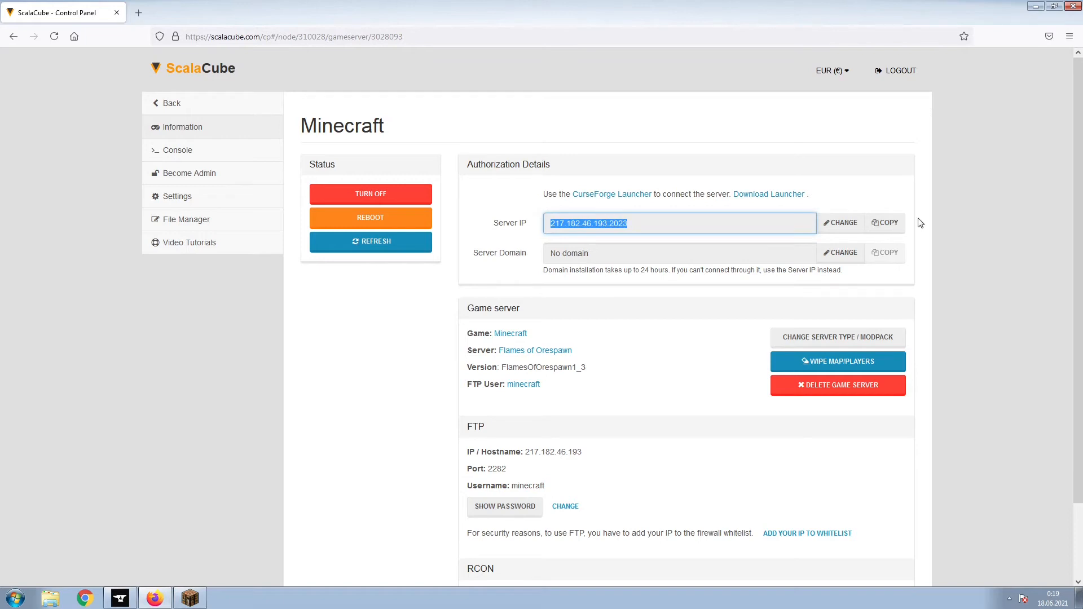
pyautogui.moveTo(308, 508)
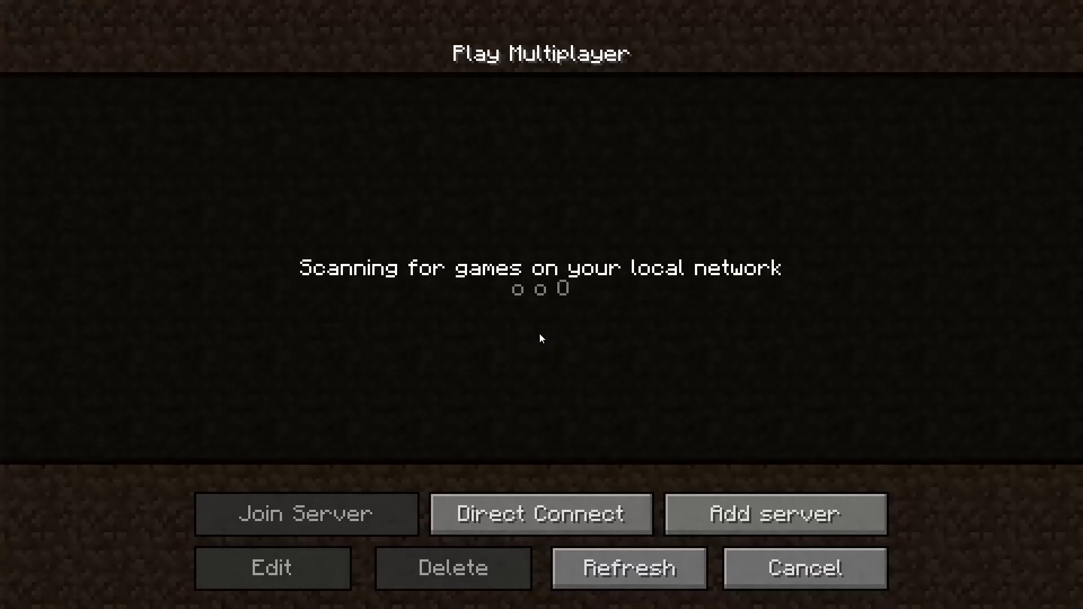
# Direct-connect to 217.182.46.193:2023 and join the Flames of Orespawn server
pyautogui.click(540, 515)
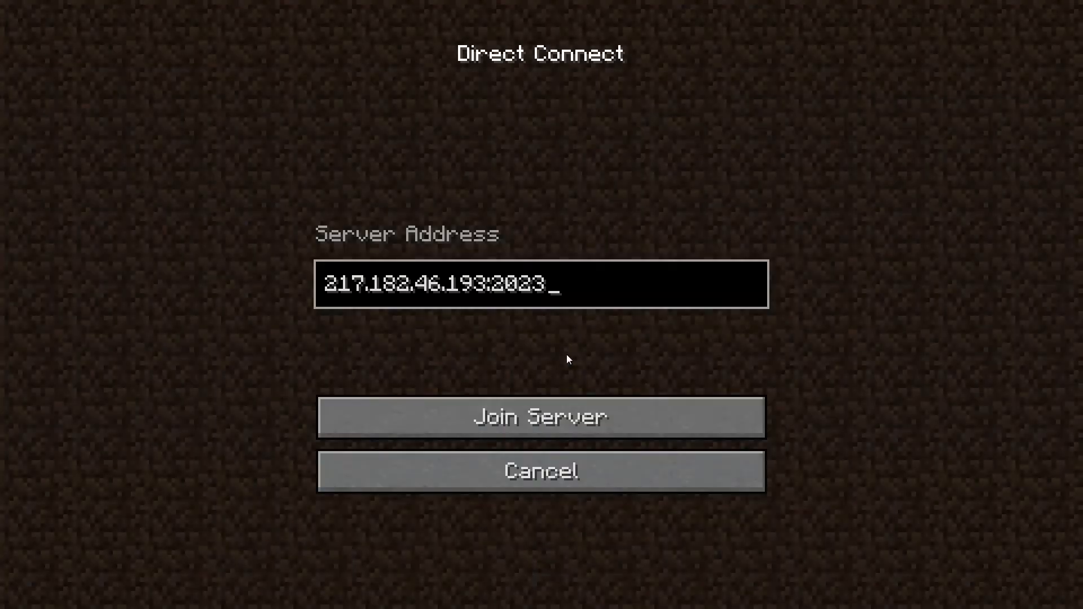
pyautogui.click(540, 416)
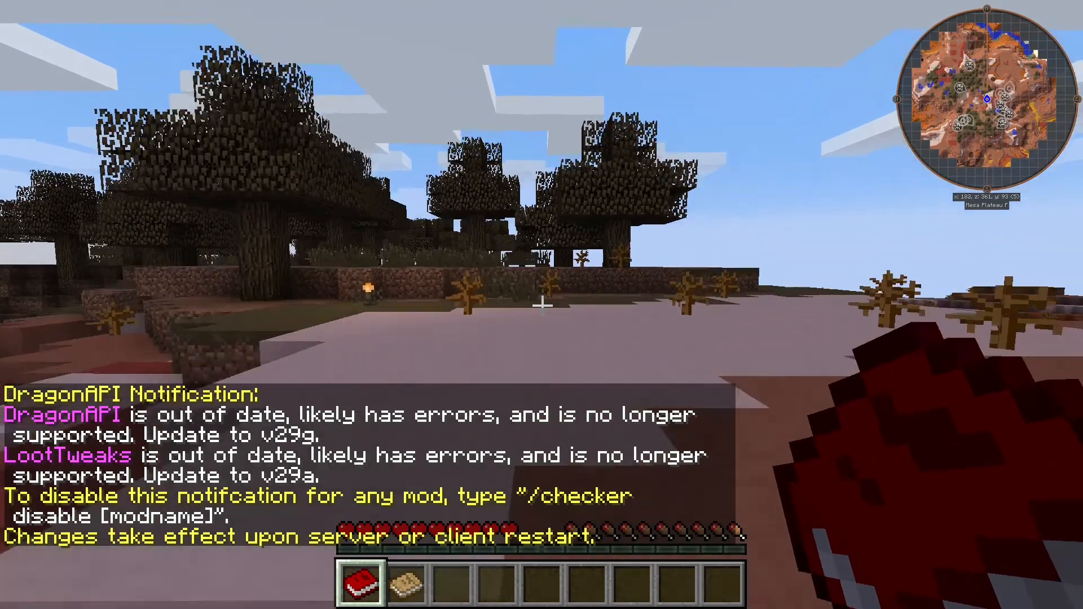
pyautogui.moveTo(542, 305)
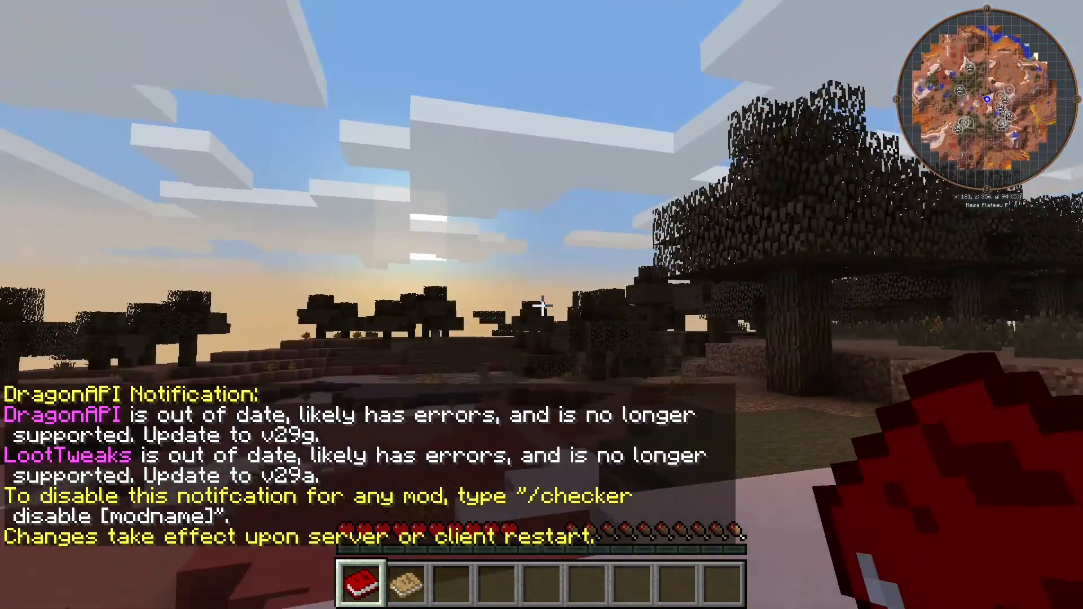
# Page forward through the OpenBlocks guide to the Enhanced Building Guide and Fan entries
pyautogui.click(360, 582)
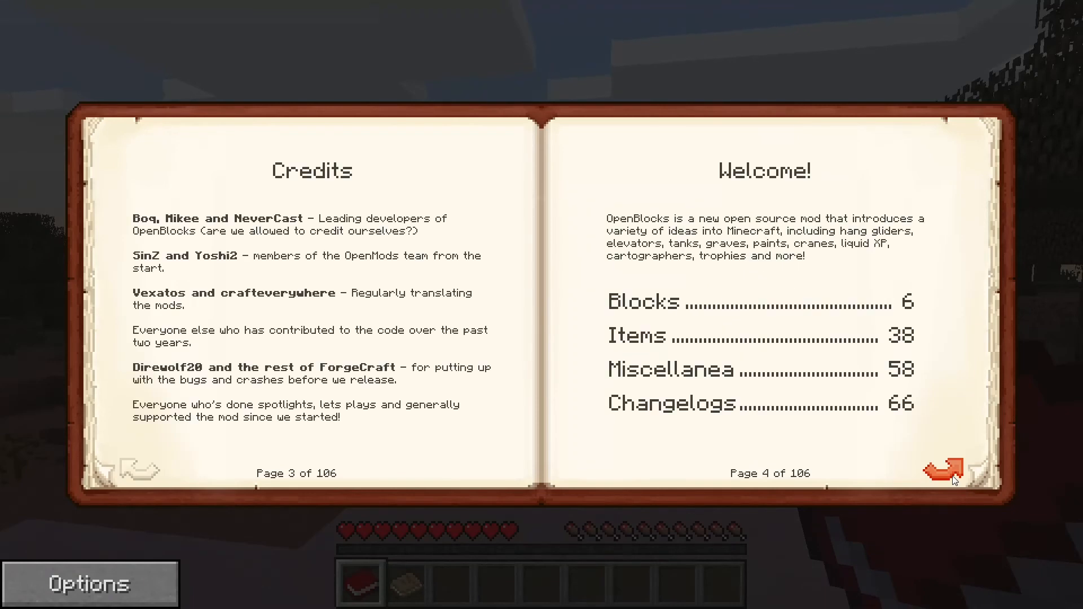
pyautogui.click(944, 469)
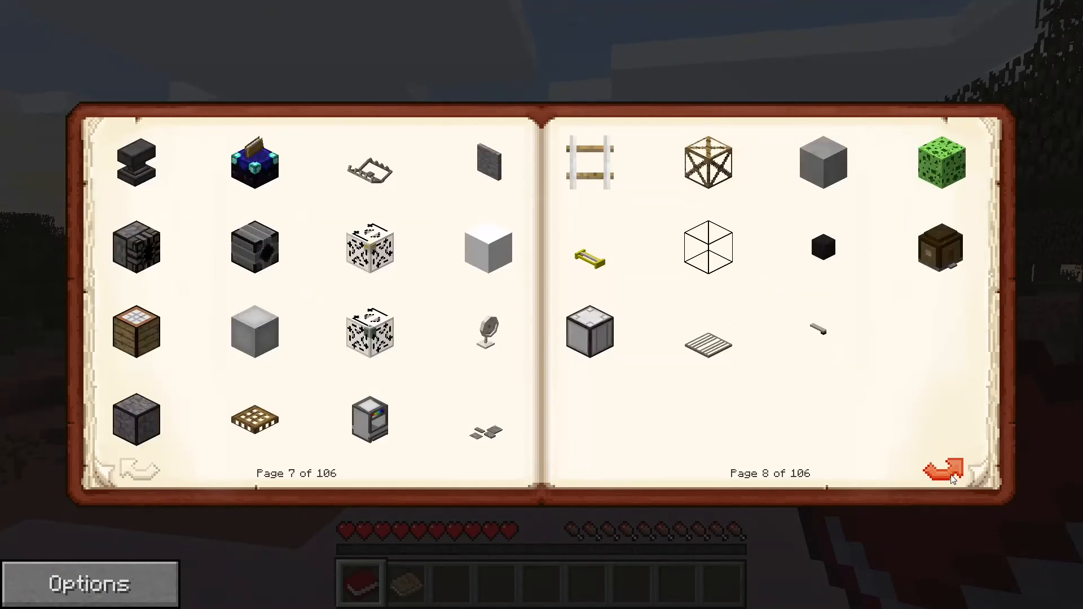
pyautogui.click(943, 473)
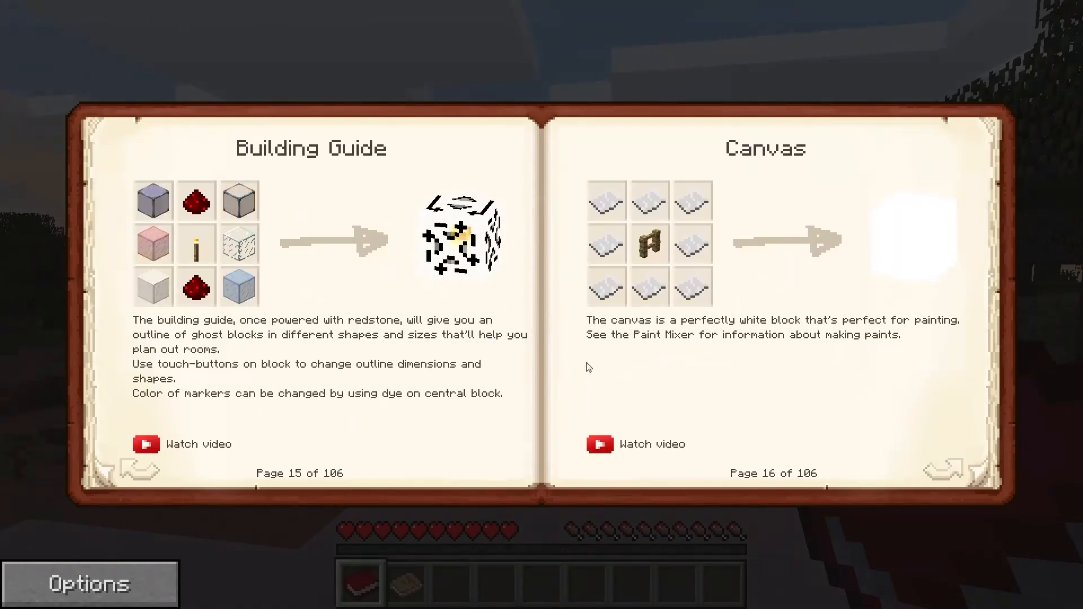
pyautogui.click(943, 468)
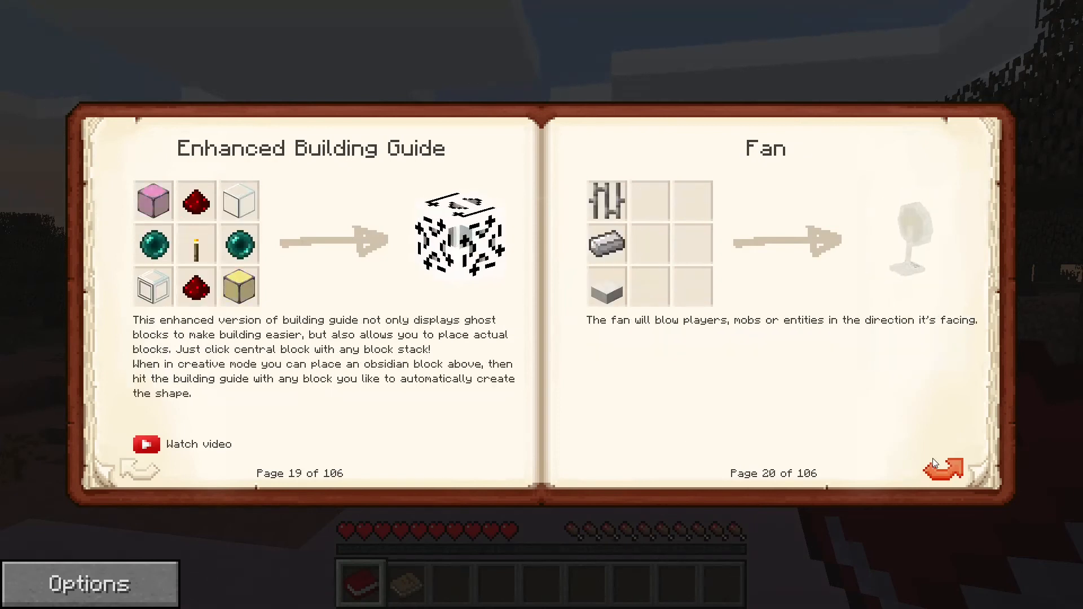